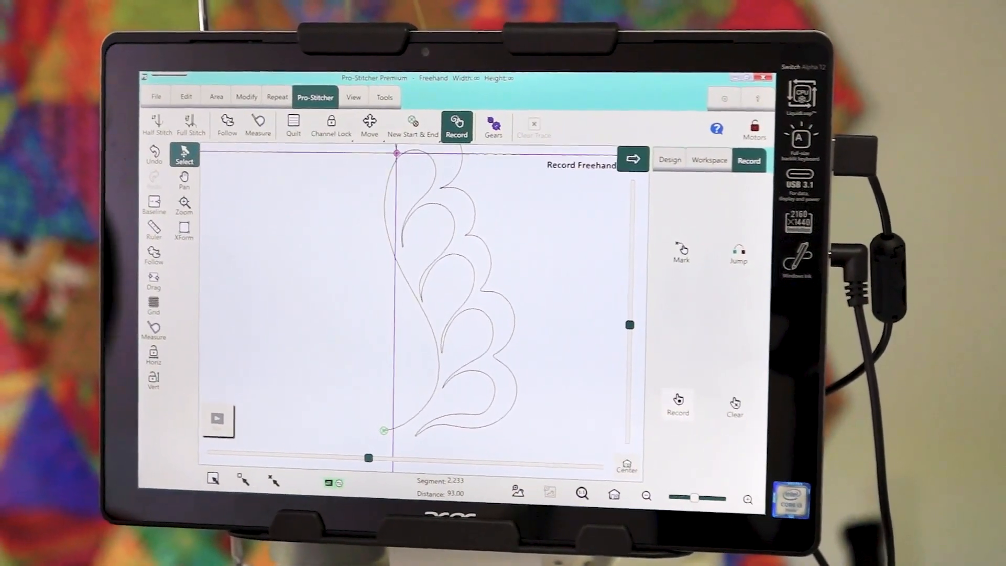
Clear the recorded freehand feather from the workspace with File > Clear All
click(156, 96)
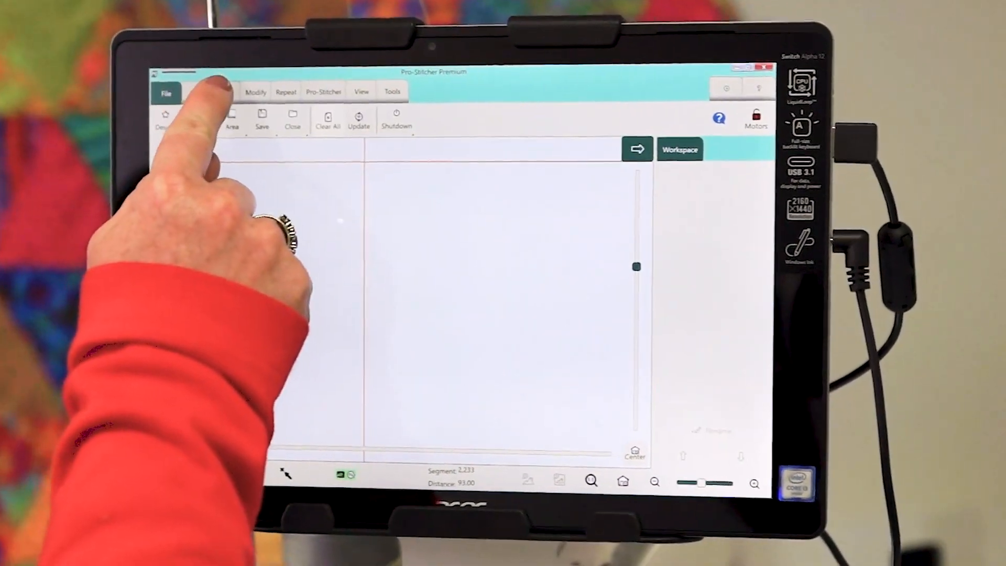
Mark a 2 Corner quilting area of 3.38 by 6.77 inches
click(229, 99)
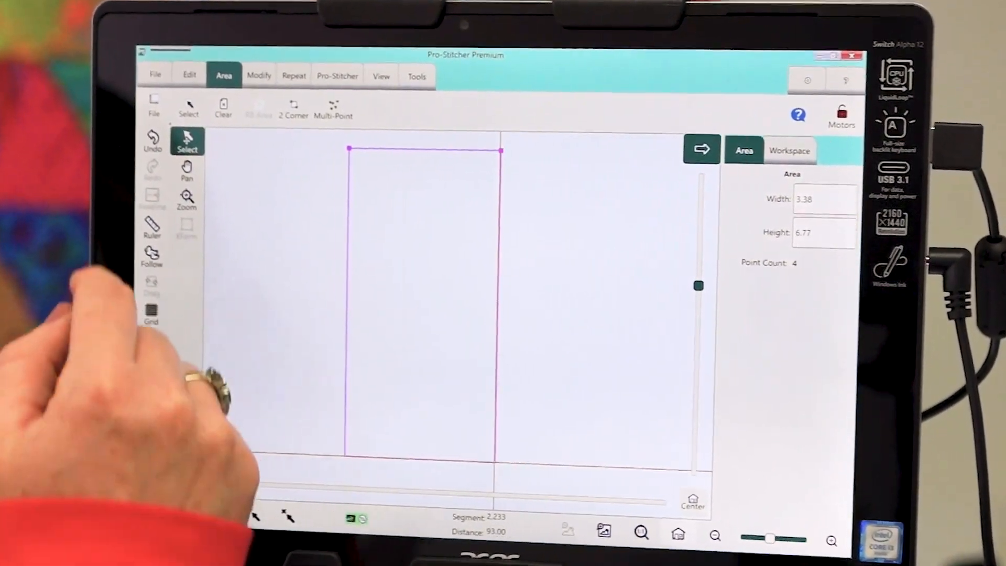
Open the saved Freehand feather design file into the quilting area
click(156, 74)
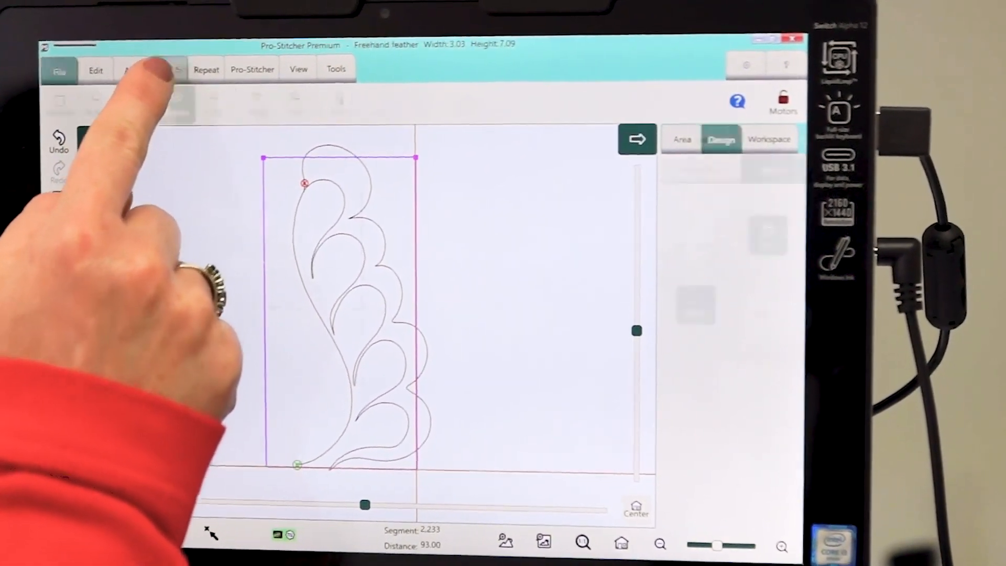
Resize the feather with Lock on to width 2.41 (height 5.63), then return to Pro-Stitcher
click(152, 68)
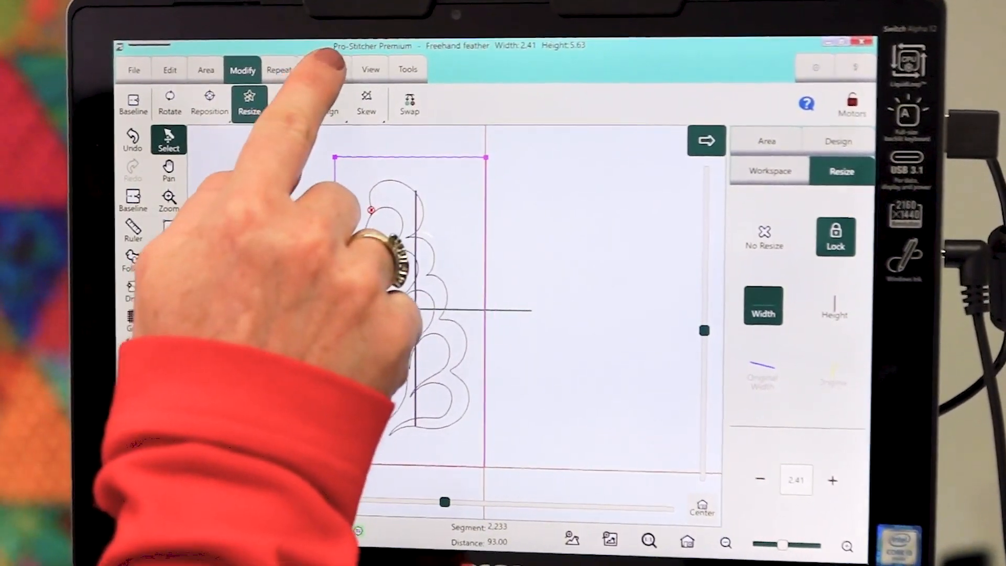
click(320, 58)
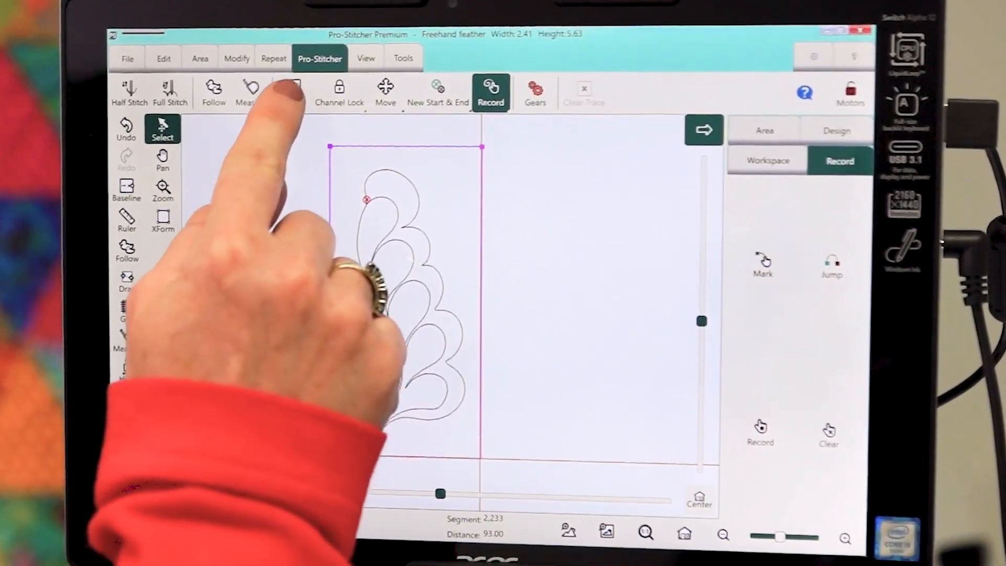